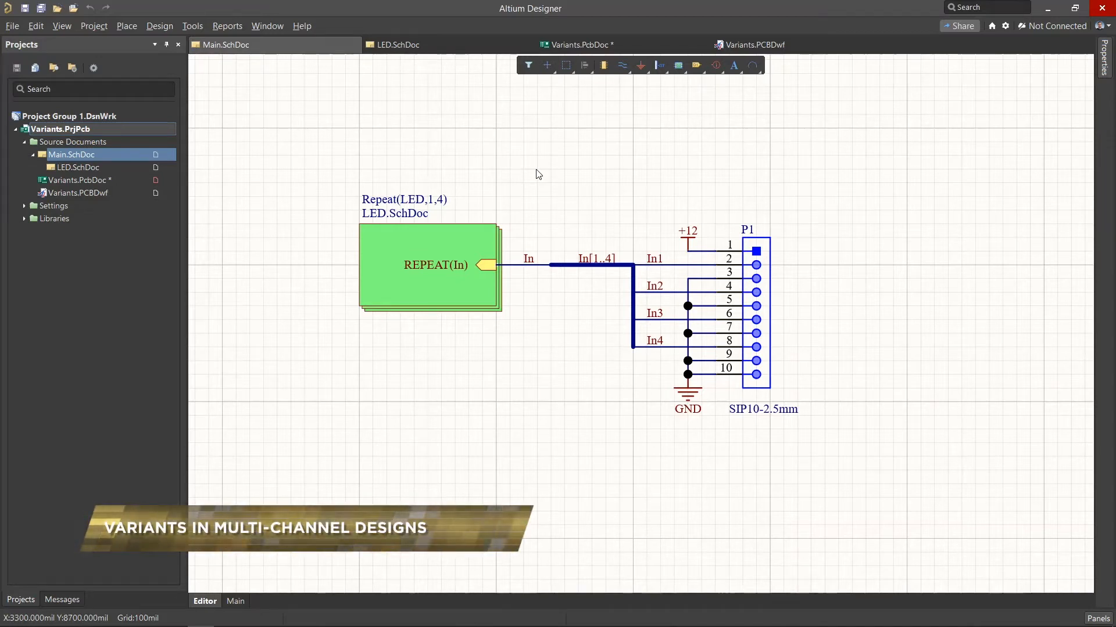
mouse_move(463, 251)
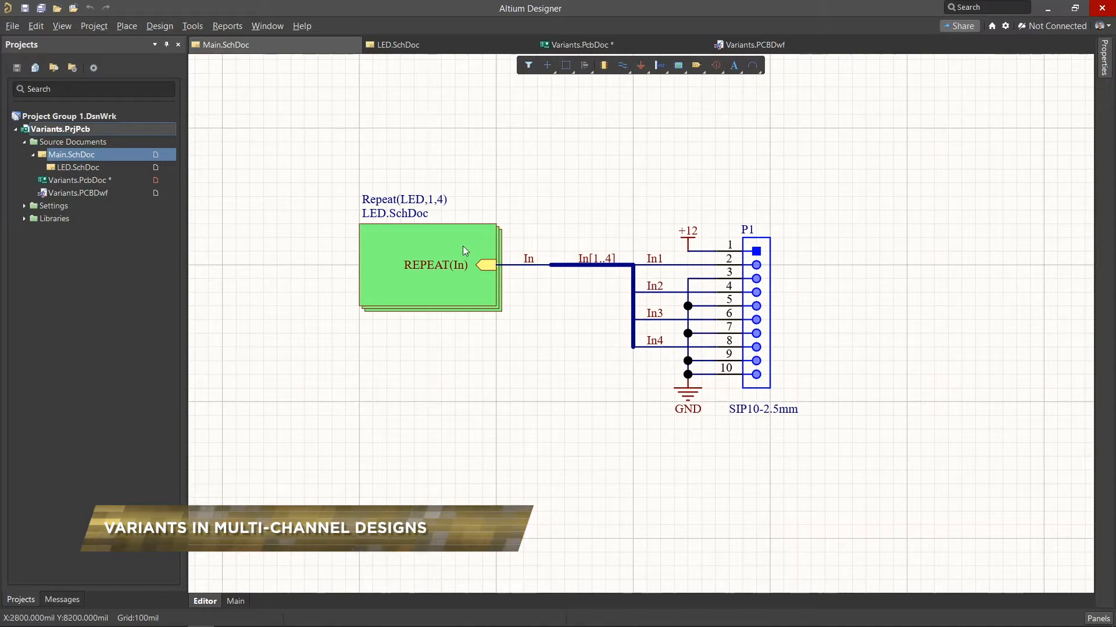
- Review LED.SchDoc and Variants.PcbDoc, ending with the board displayed in 3D
click(398, 44)
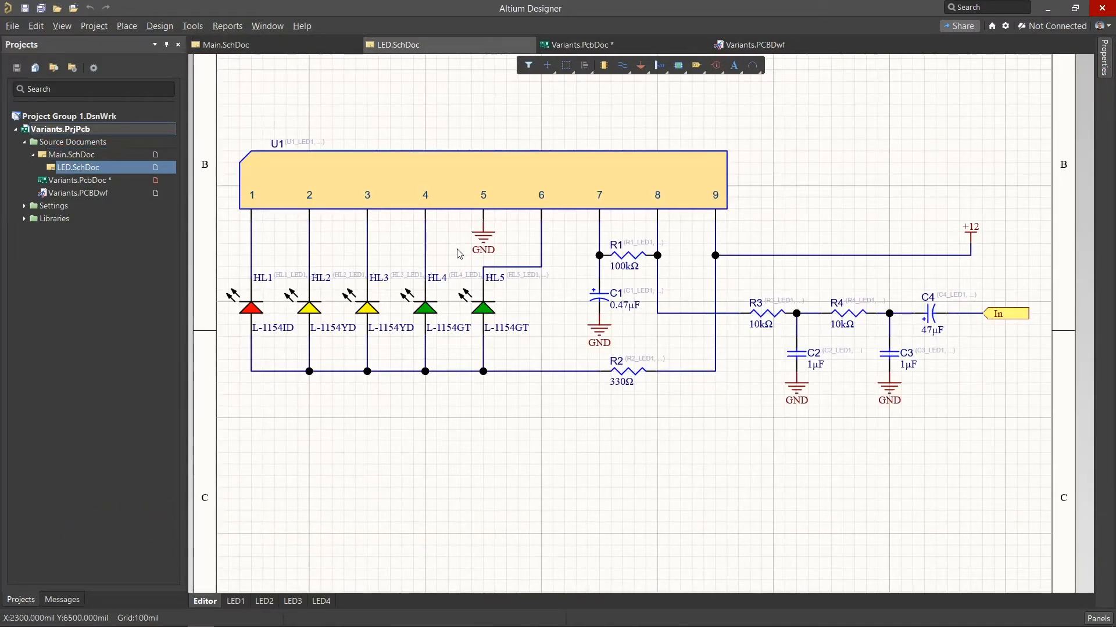
click(580, 44)
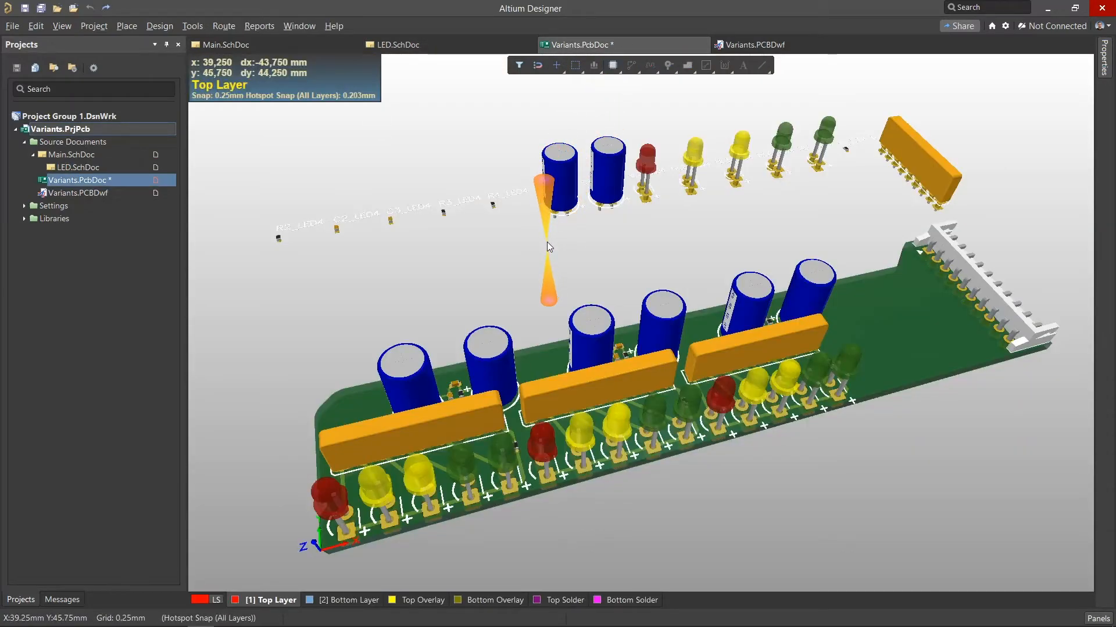
click(159, 25)
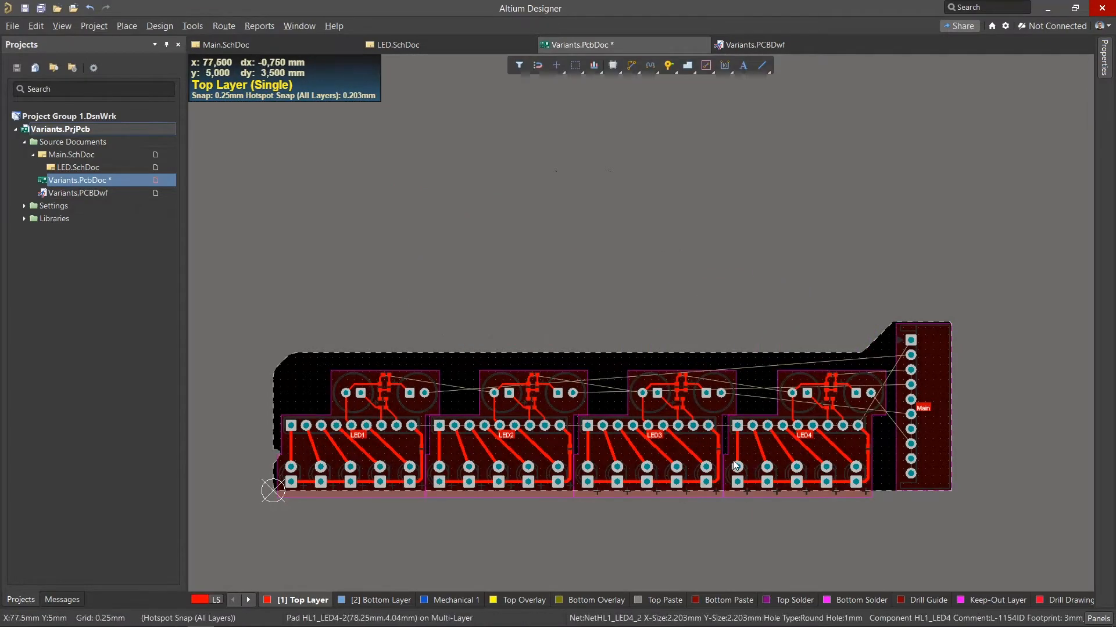
key(3)
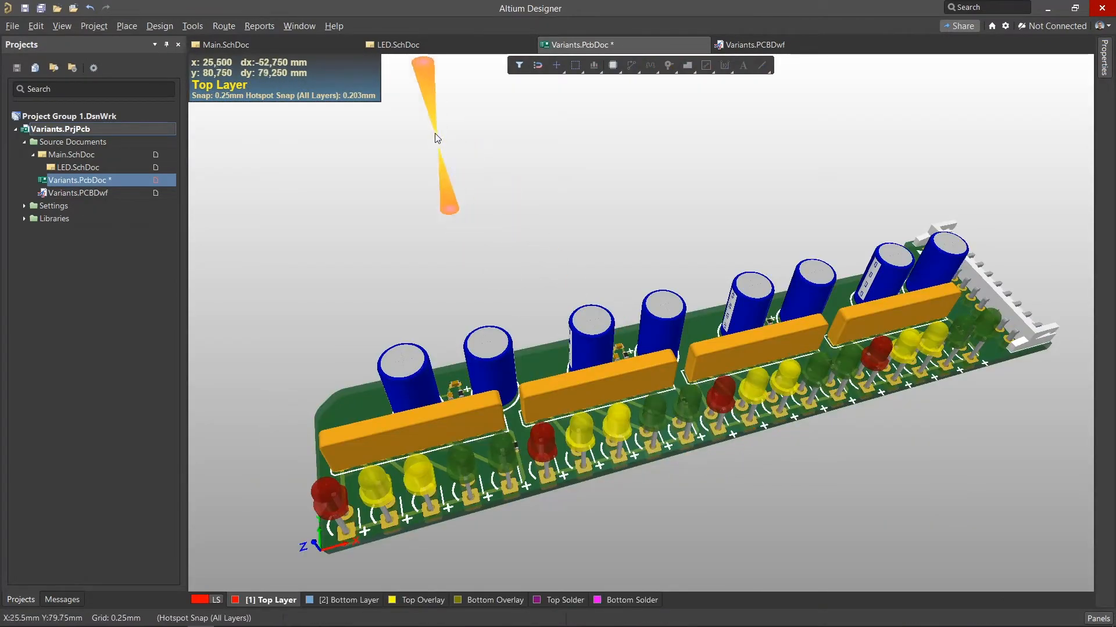
- Return to the LED channel schematic before opening variant management
click(398, 45)
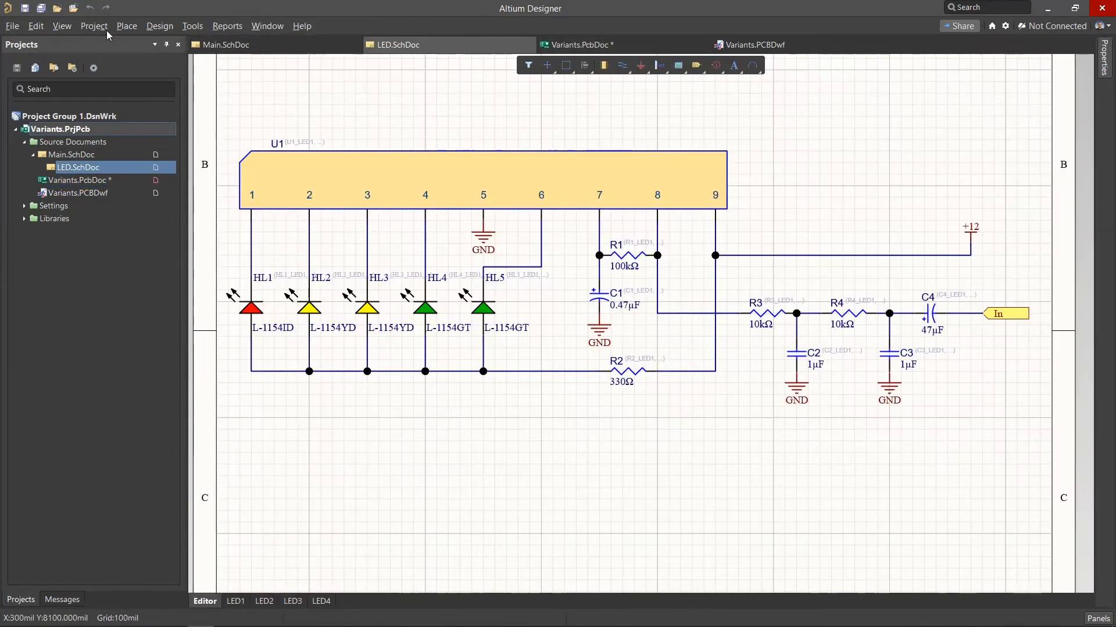
mouse_move(129, 223)
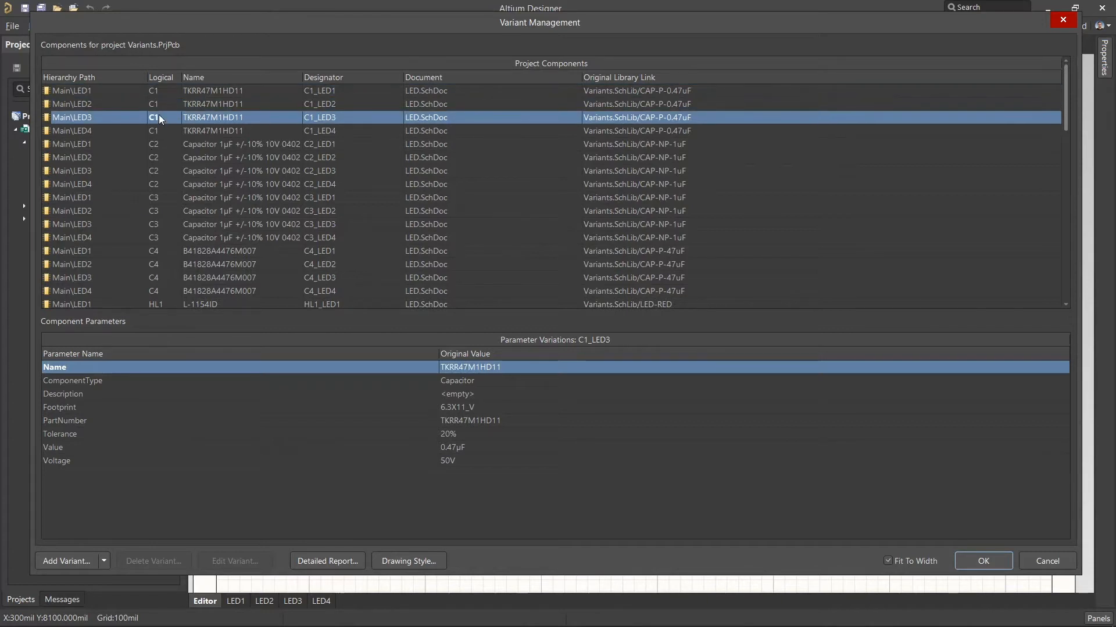
mouse_move(344, 92)
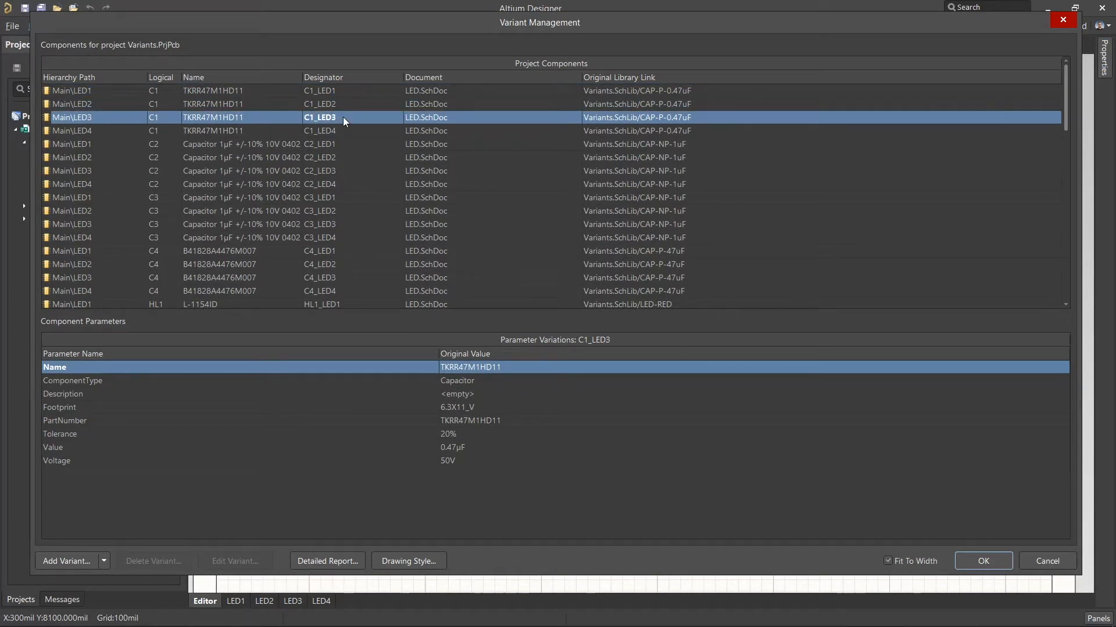
- Add new project variant V01 and accept it in the Variant Management dialog
click(67, 561)
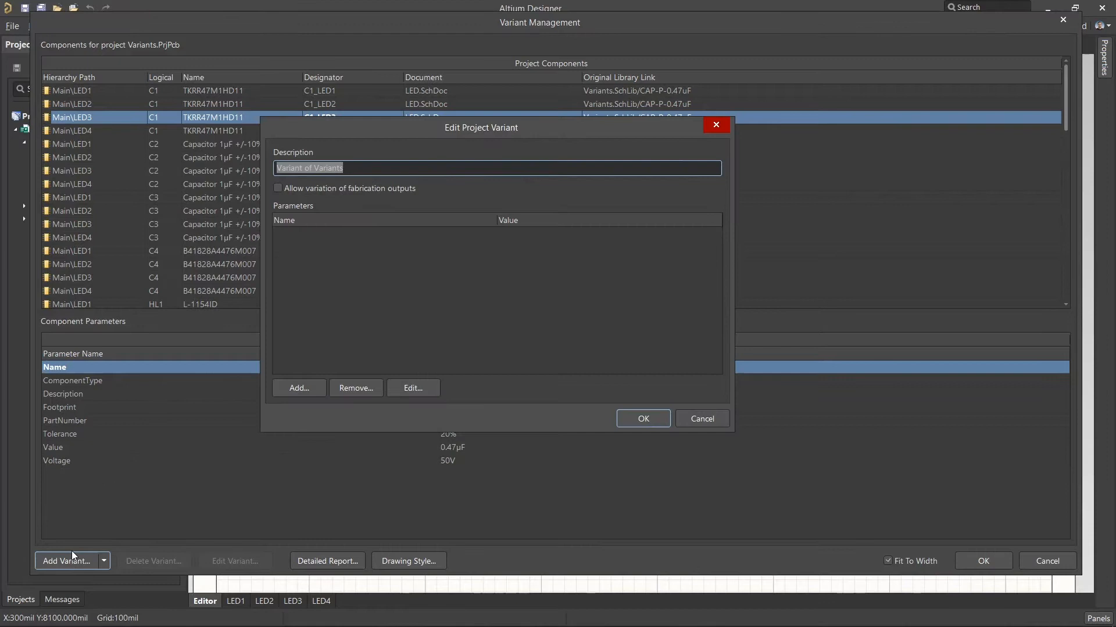
click(641, 419)
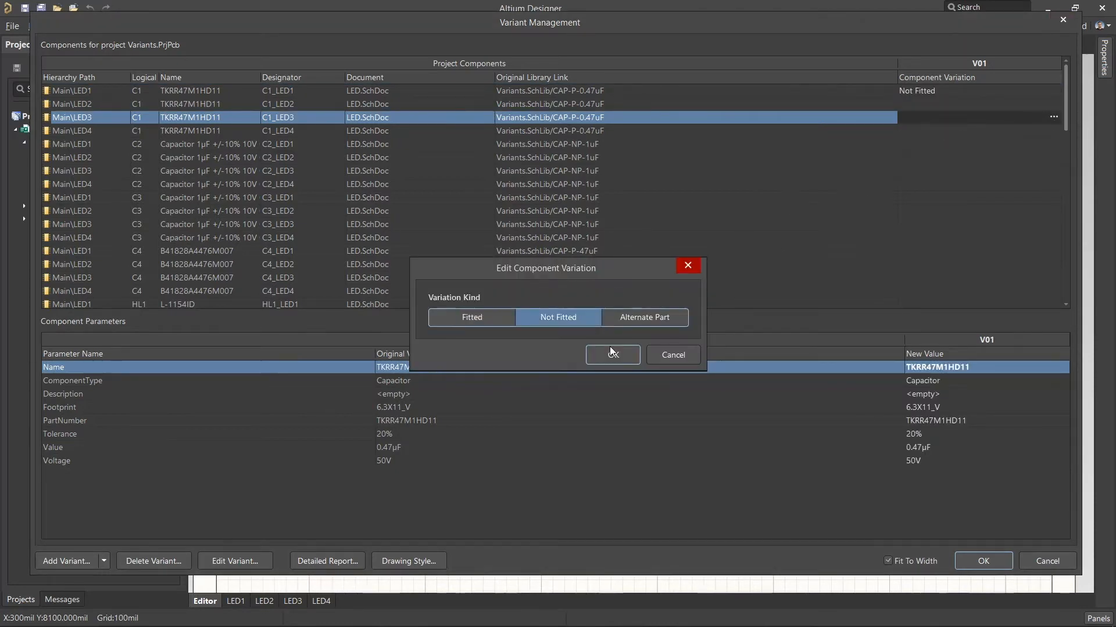
- Confirm C1_LED3 as Not Fitted and name R4_LED1's changed part 27KR
click(612, 355)
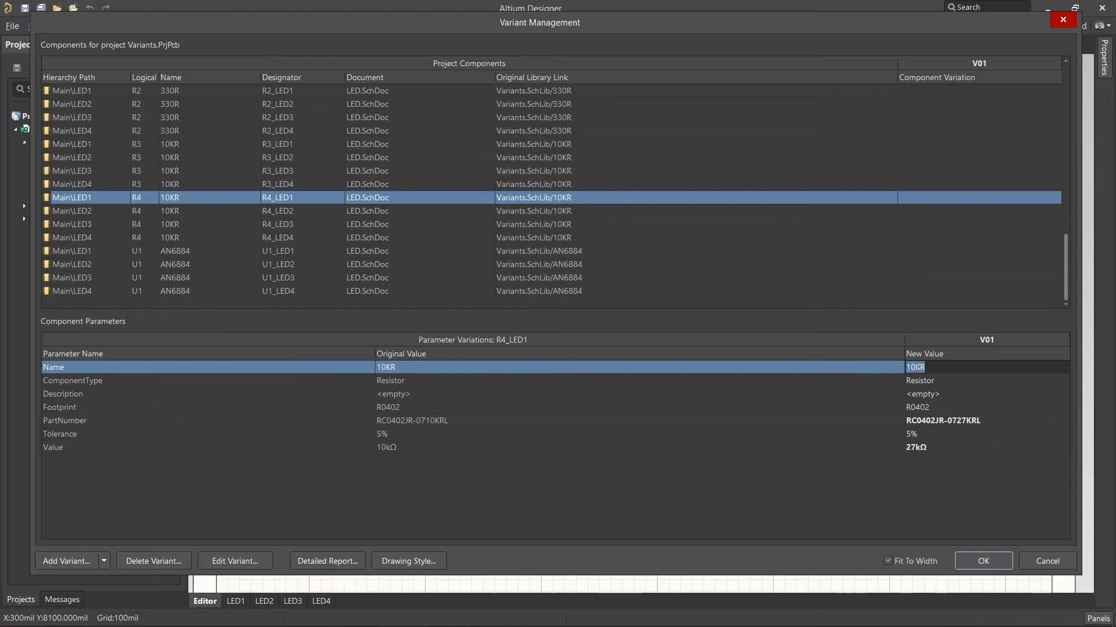
text(27KR)
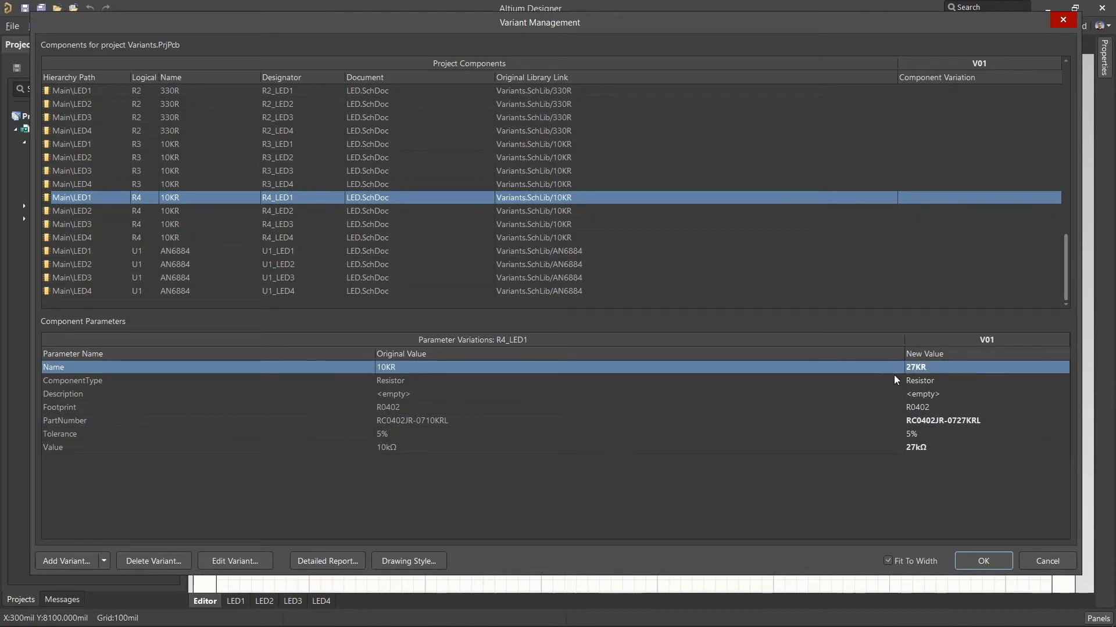
scroll(down, 3)
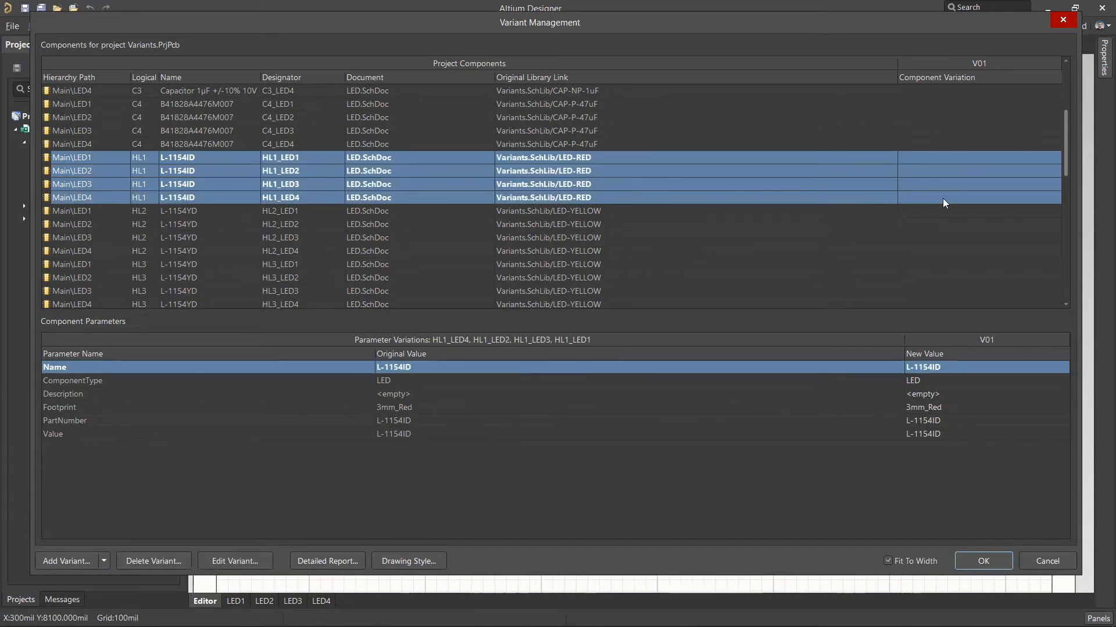
- Set the four HL1 rows to Alternate Part and choose the replacement LED component
click(235, 561)
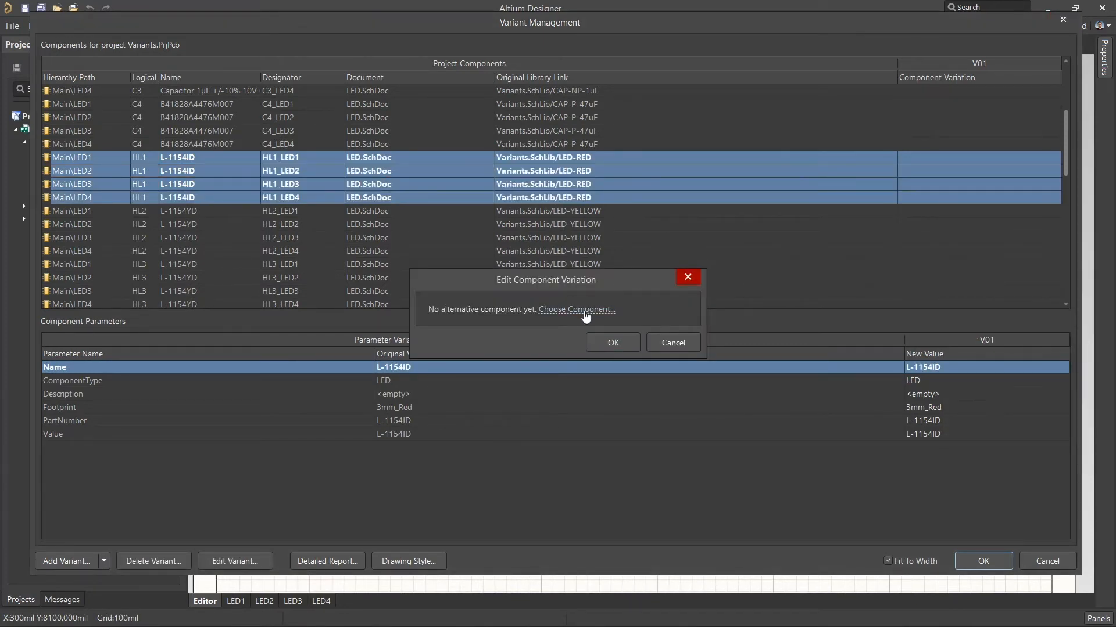
click(576, 309)
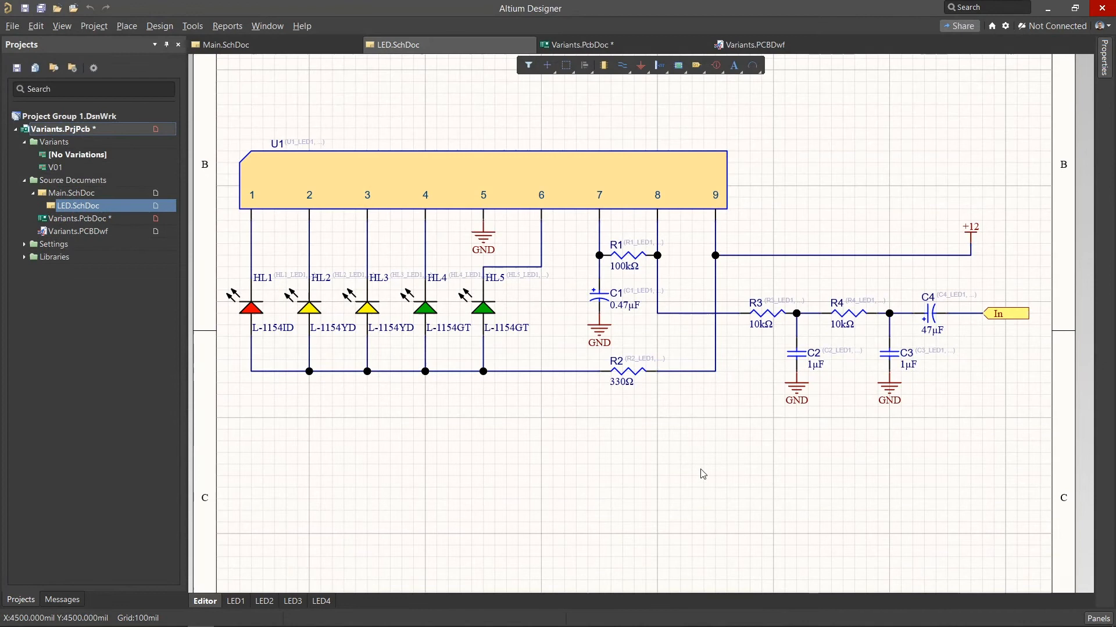
- Make V01 the current variant and view channel LED3 showing its not-fitted and alternate parts
click(235, 601)
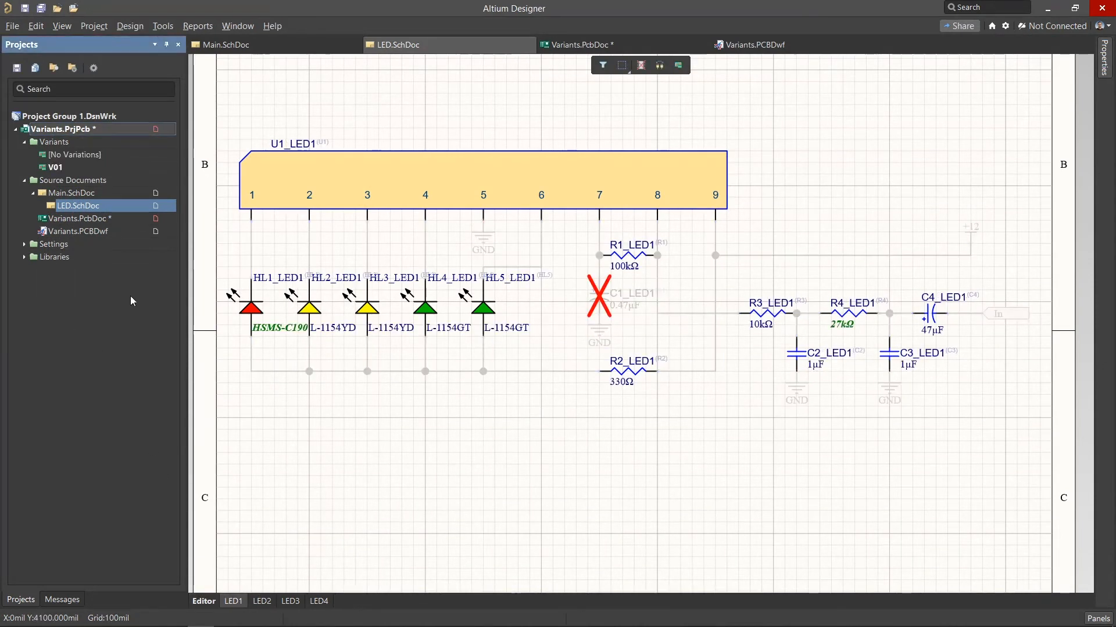
click(261, 601)
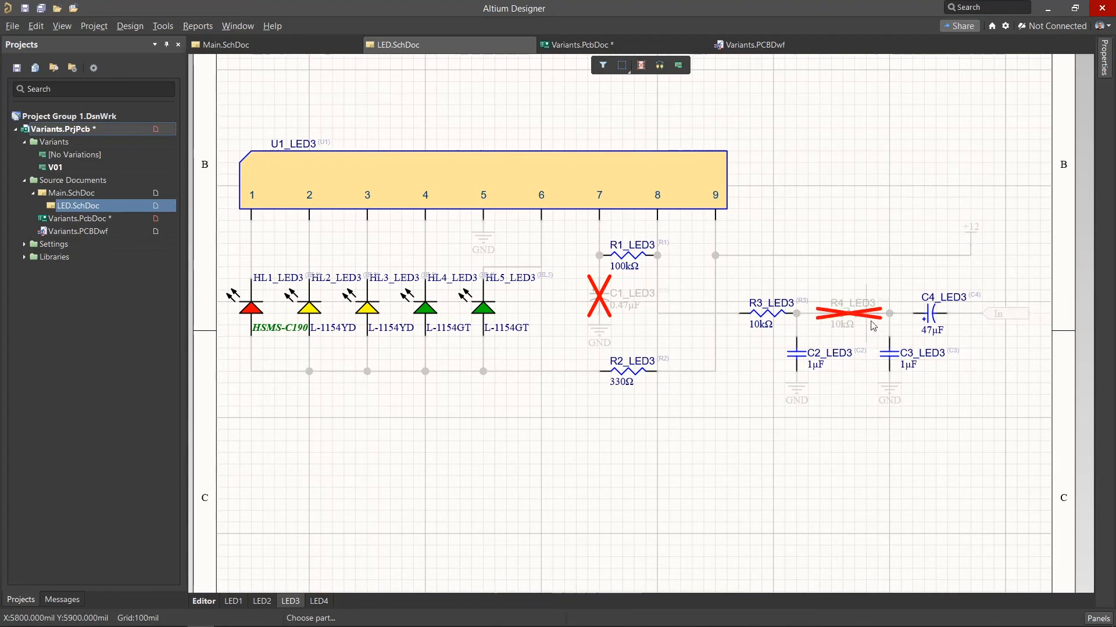
mouse_move(889, 353)
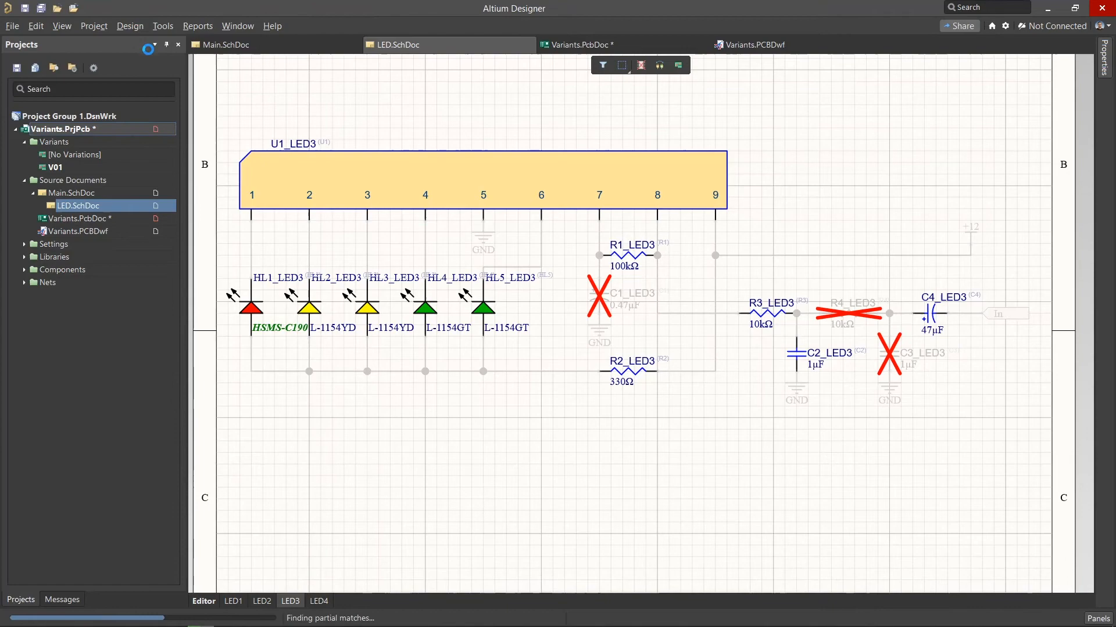
- Switch to Variants.PcbDoc and bring up the Design menu's Rooms commands
click(584, 44)
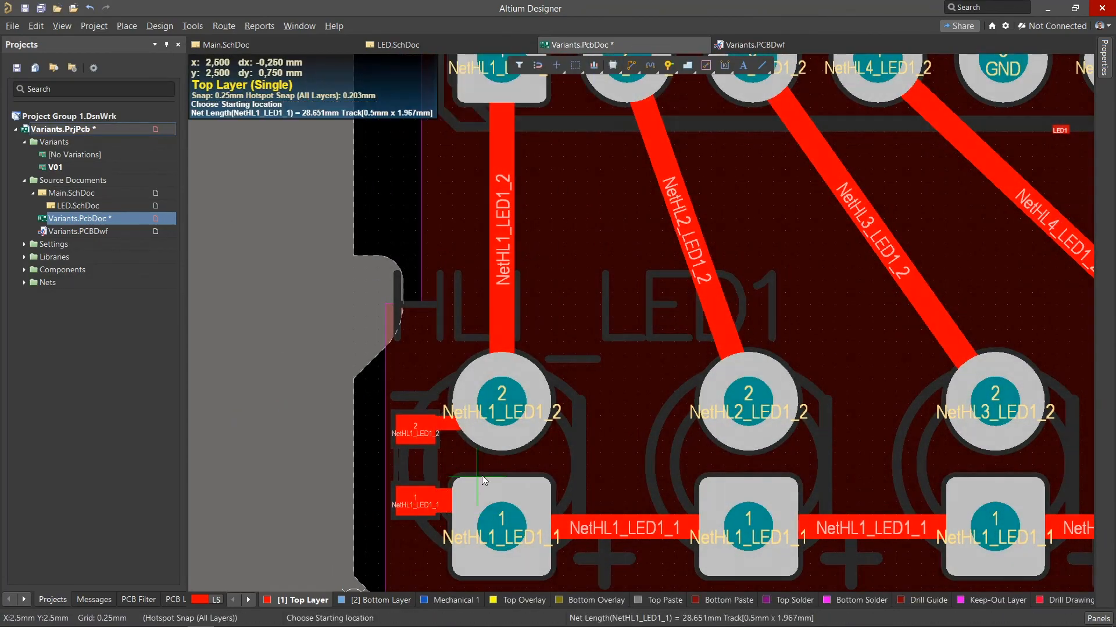
click(159, 26)
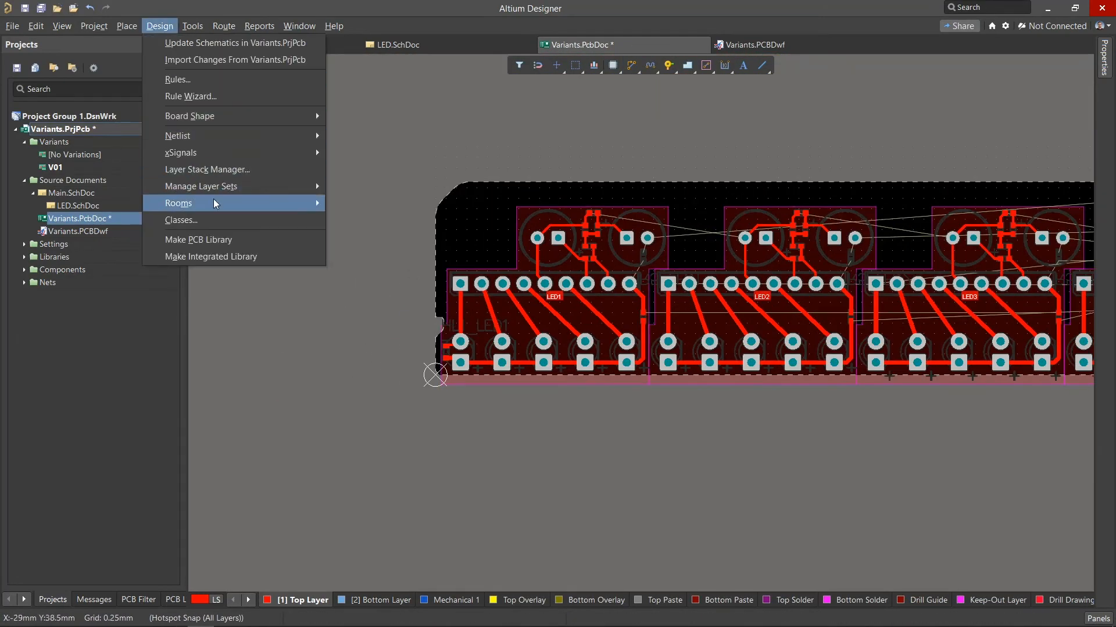